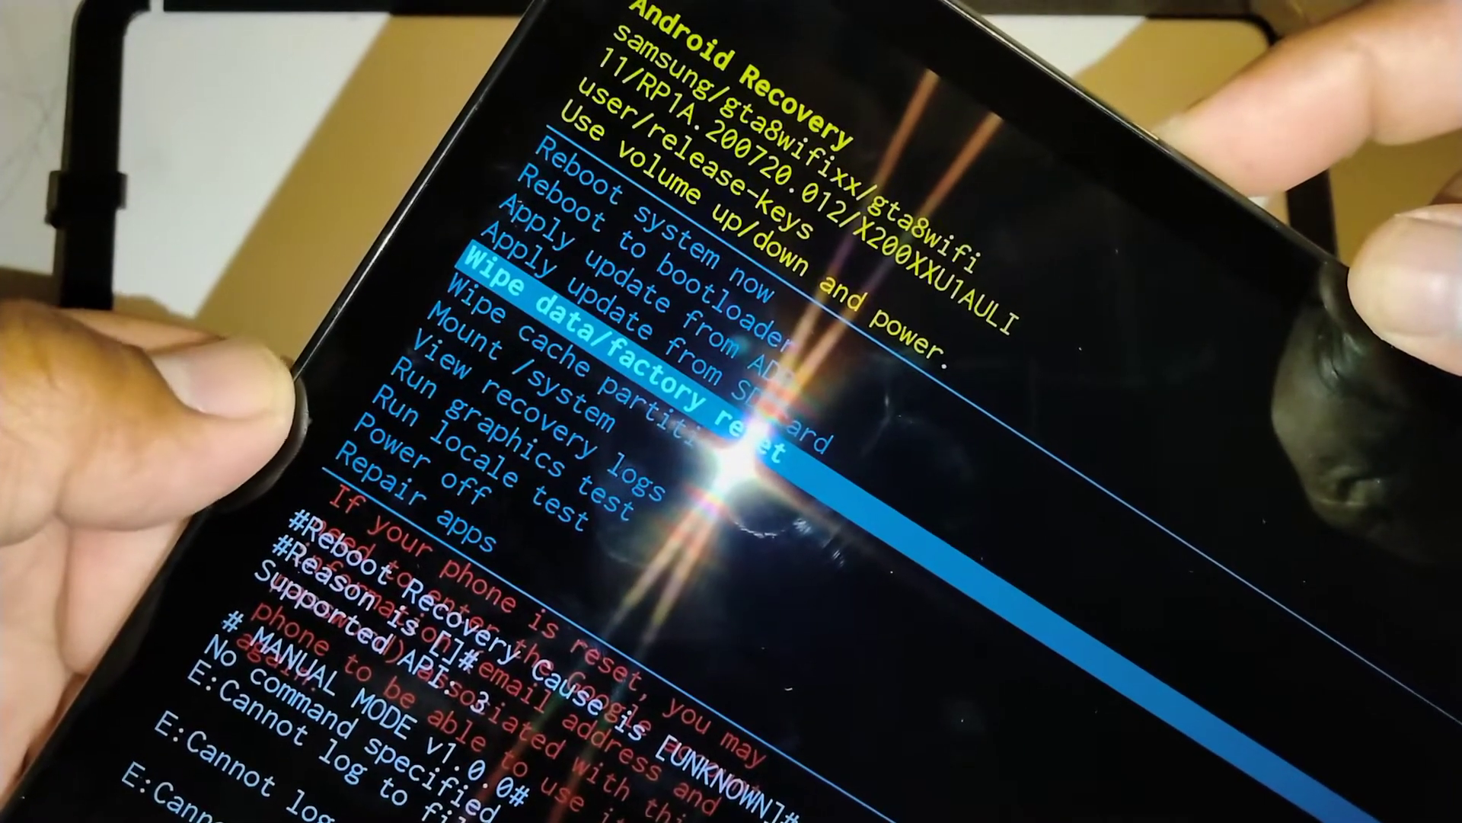
Step: Select 'Wipe data/factory reset' in Android Recovery to start erasing the tablet
key("VolumeDown")
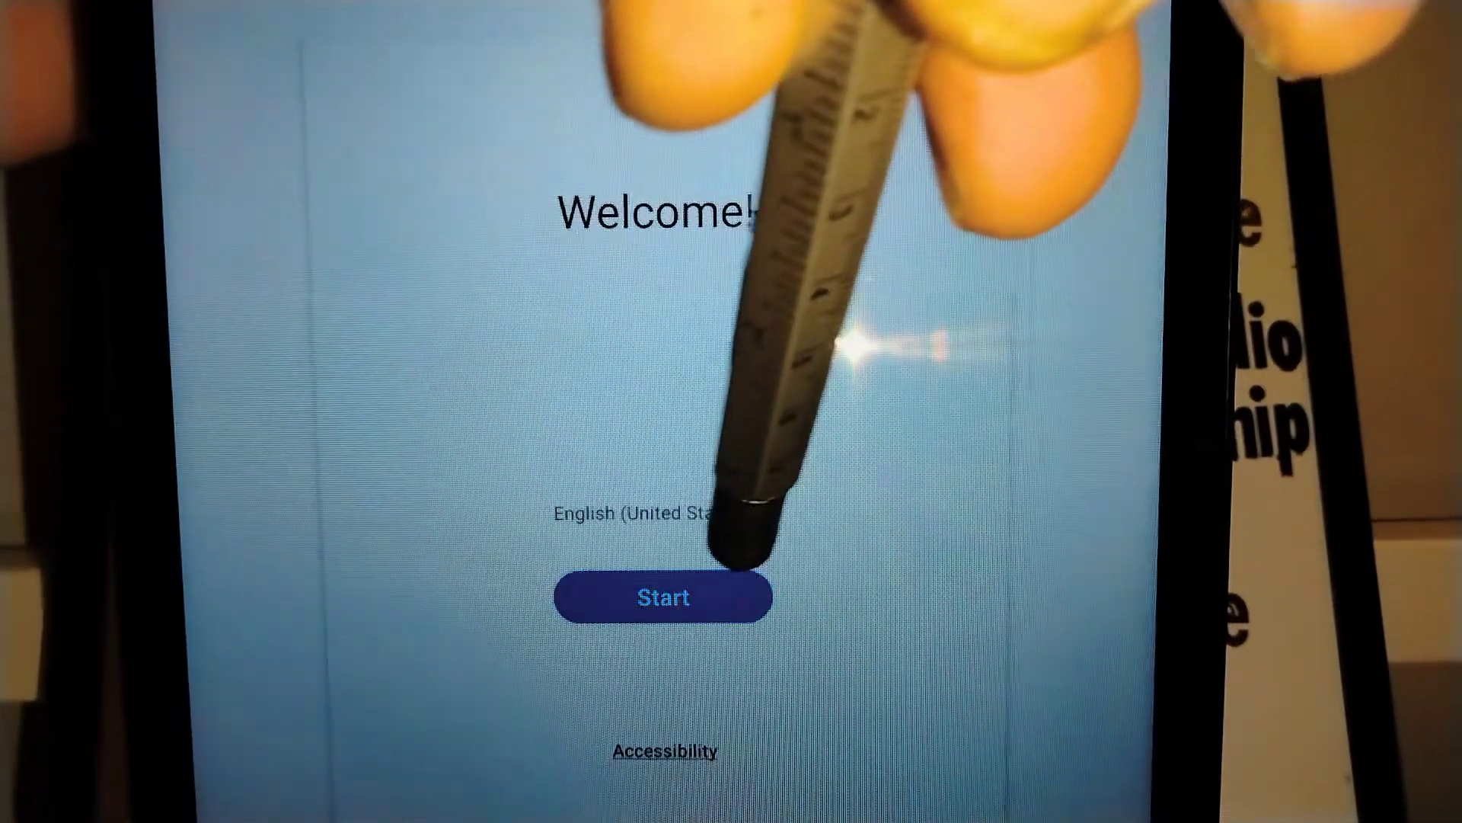
Step: Start setup from the Welcome screen and agree to all the legal terms to reach Wi-Fi
left_click(663, 597)
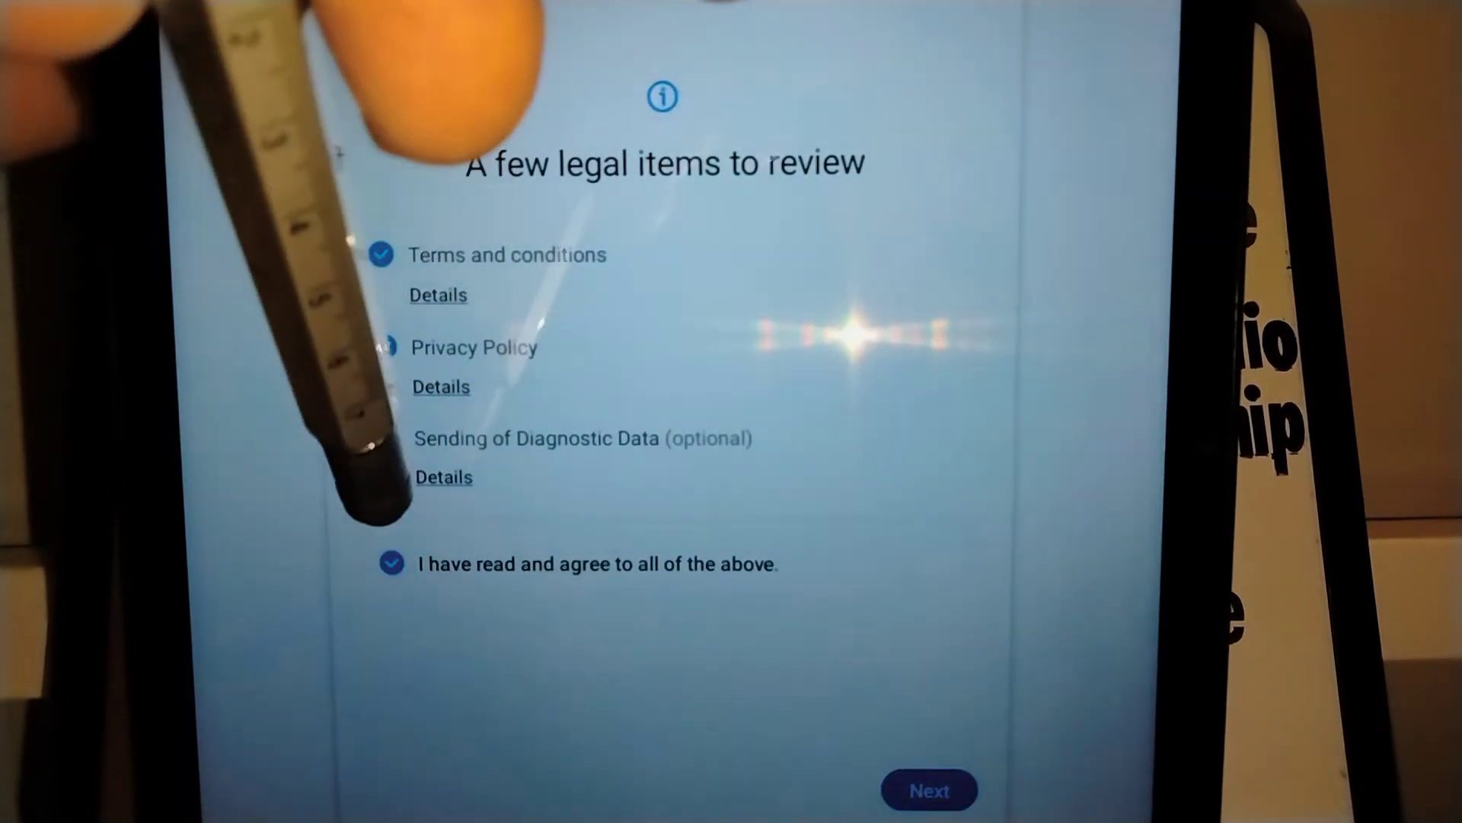
left_click(929, 790)
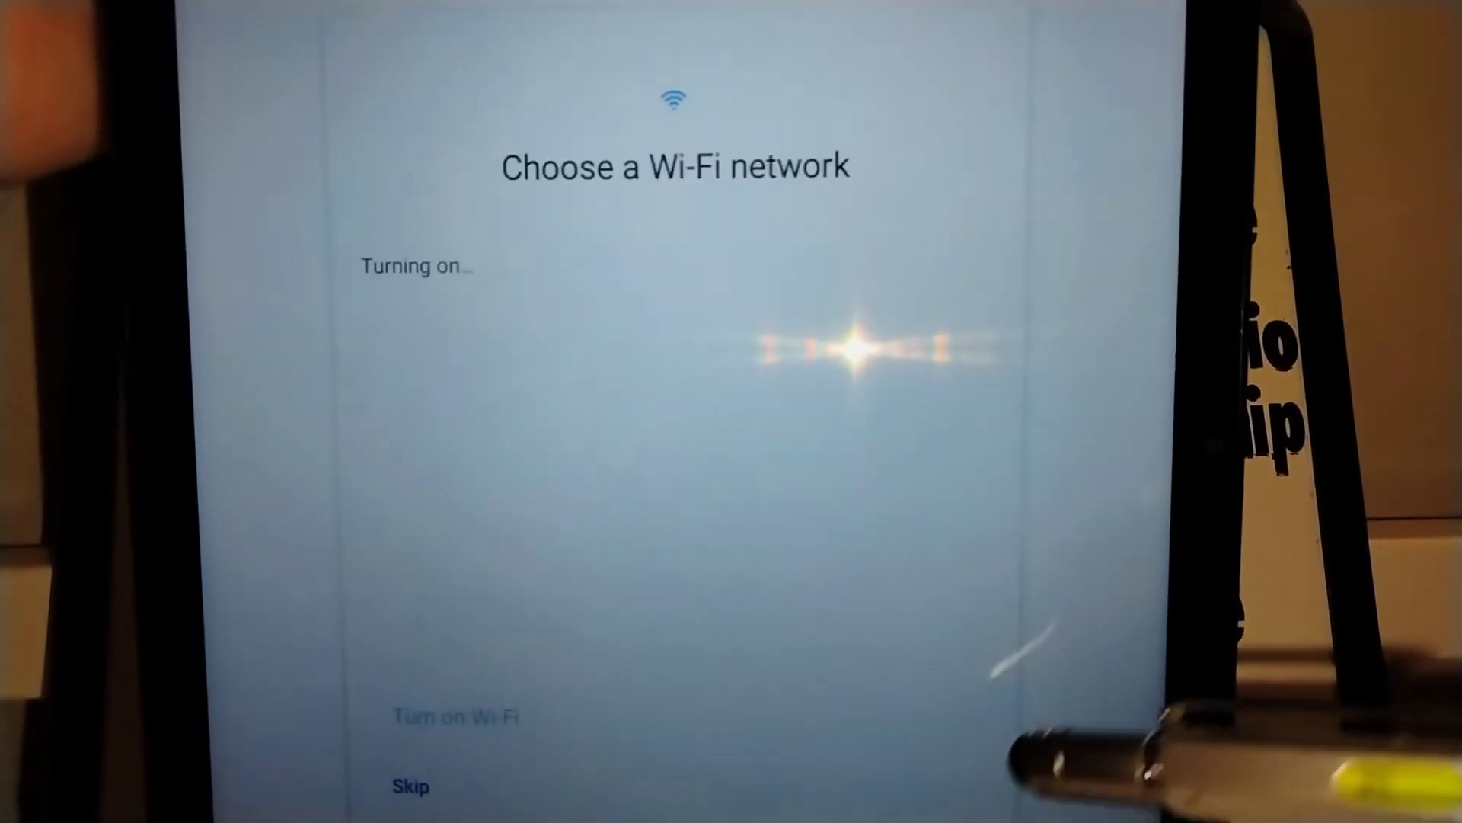
Step: Skip the Wi-Fi connection and accept the Google Services settings to reach 'Protect your tablet'
left_click(454, 716)
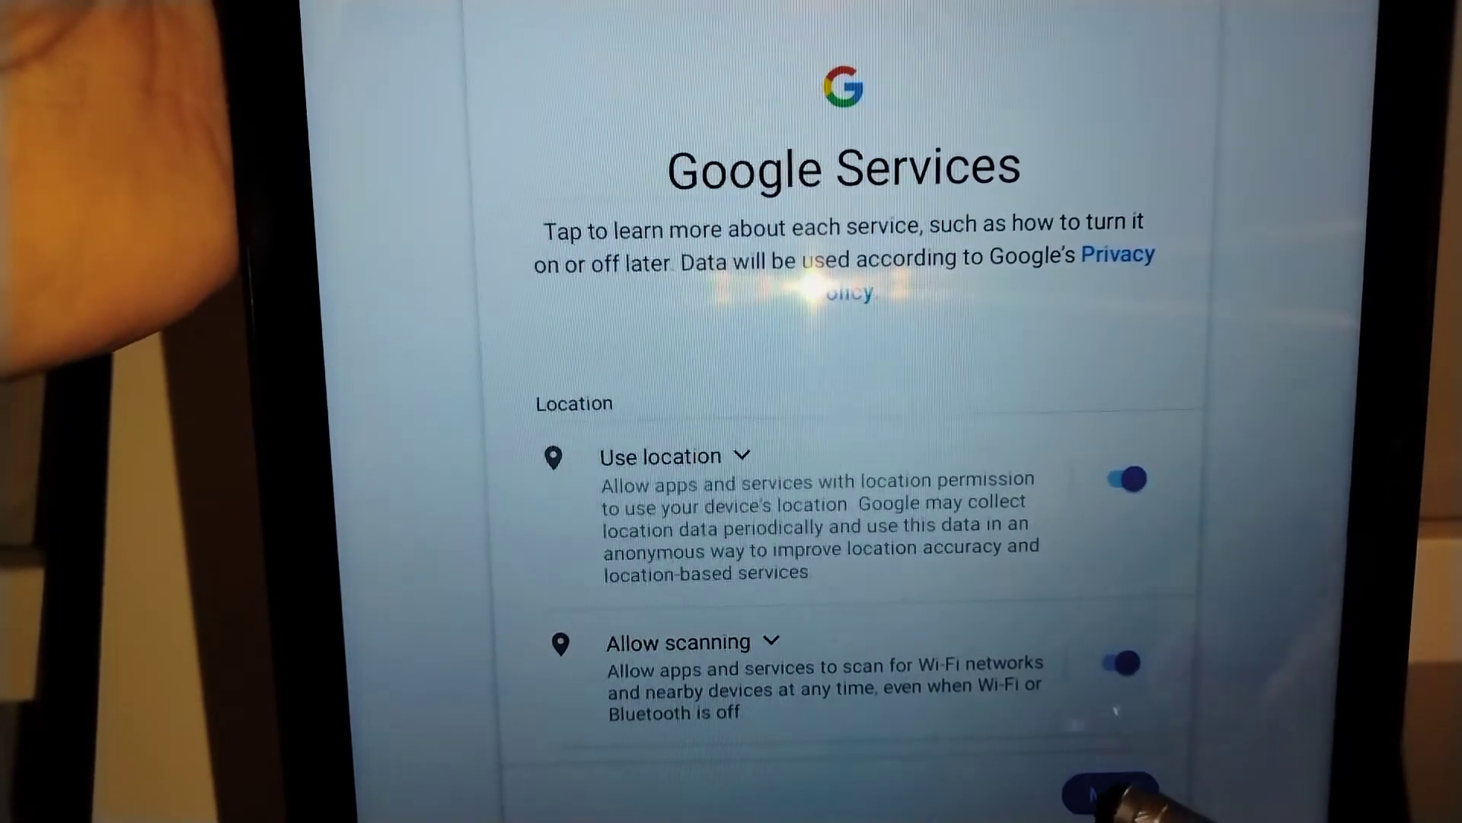
left_click(1111, 793)
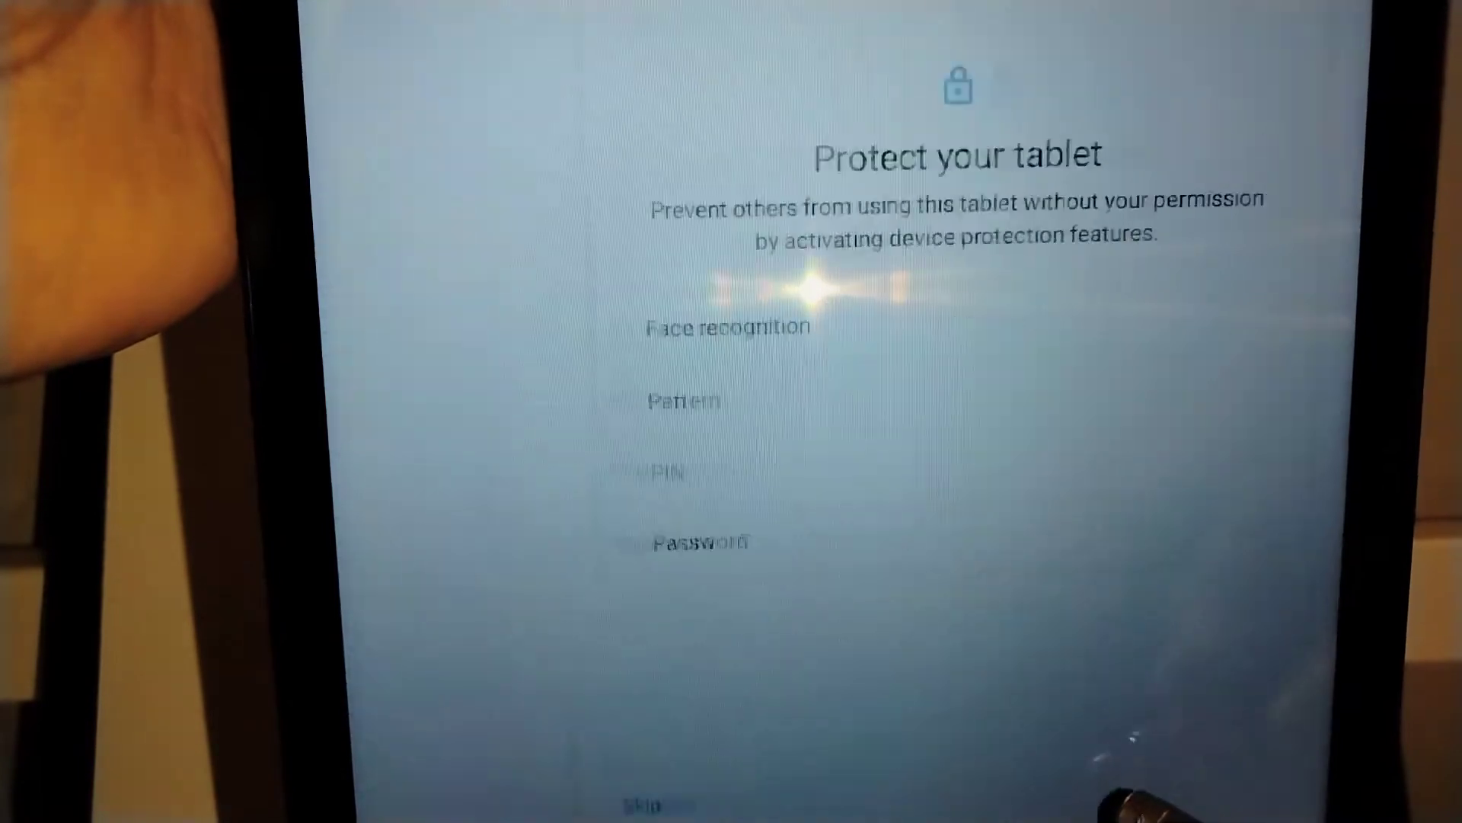